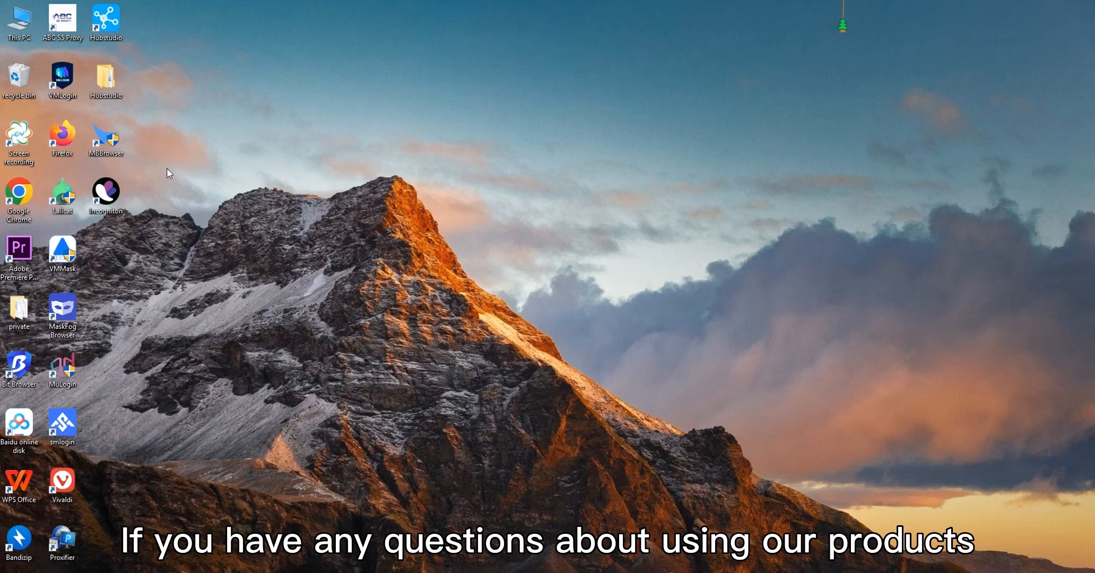
Launch the ABC S5 Proxy client from its desktop icon to show the proxy list.
double_click(62, 21)
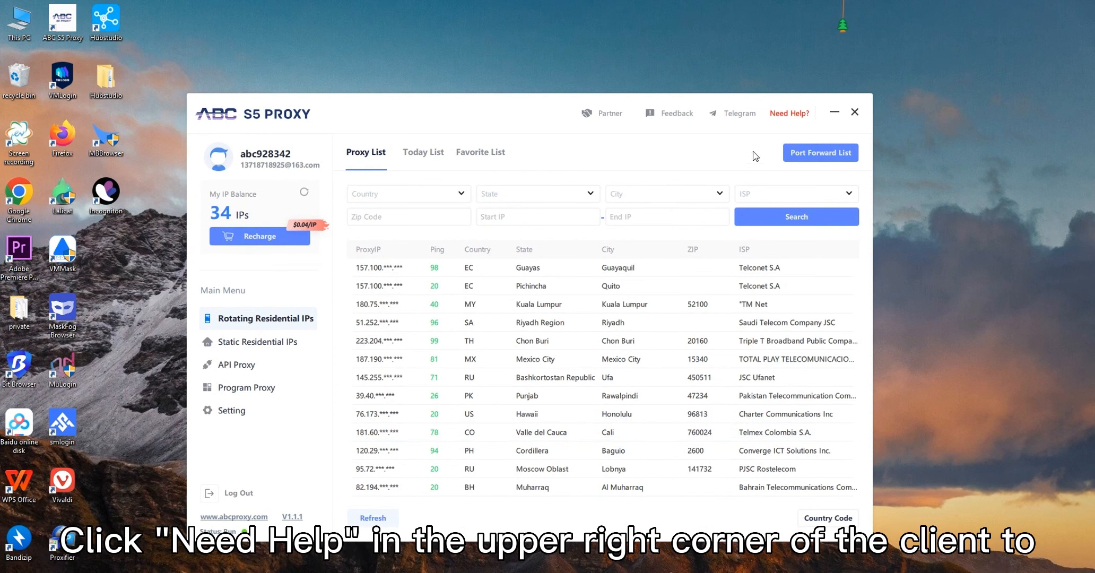
mouse_move(773, 112)
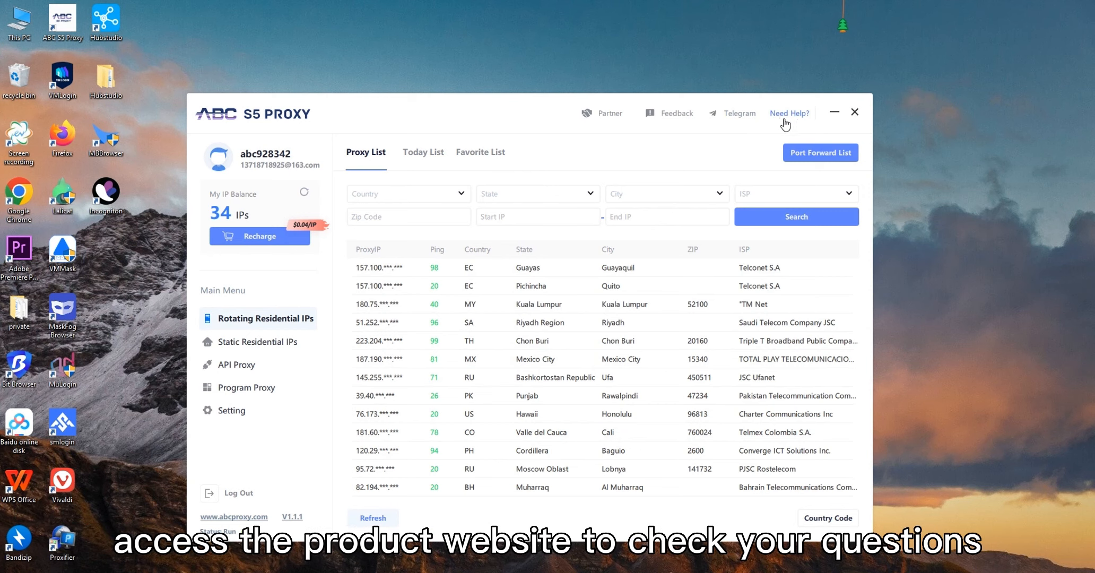
Open the Need Help? site and expand User Guide > Proxy tutorial.
click(788, 113)
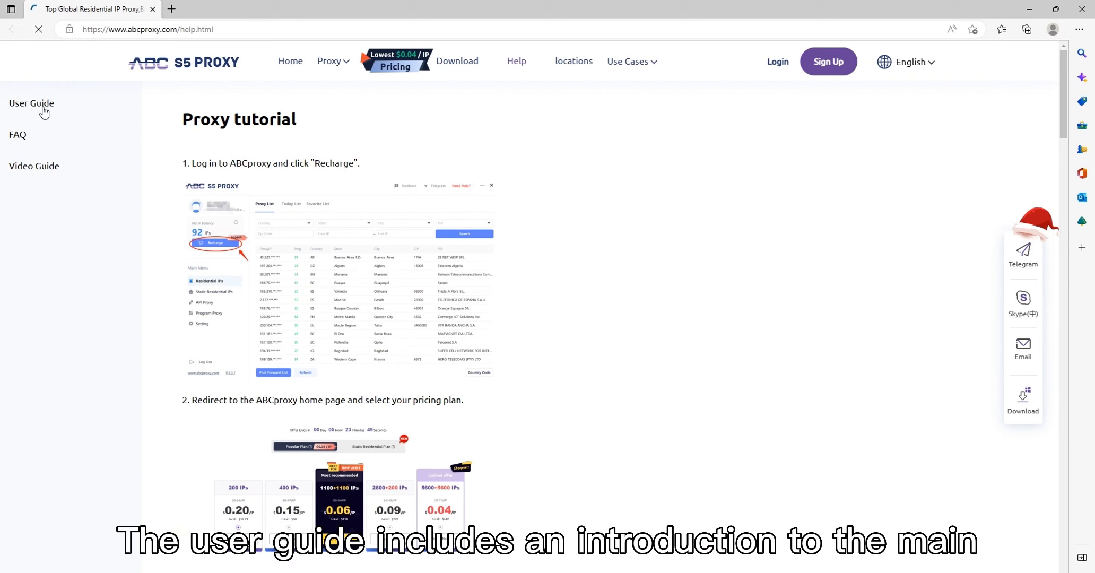
click(31, 103)
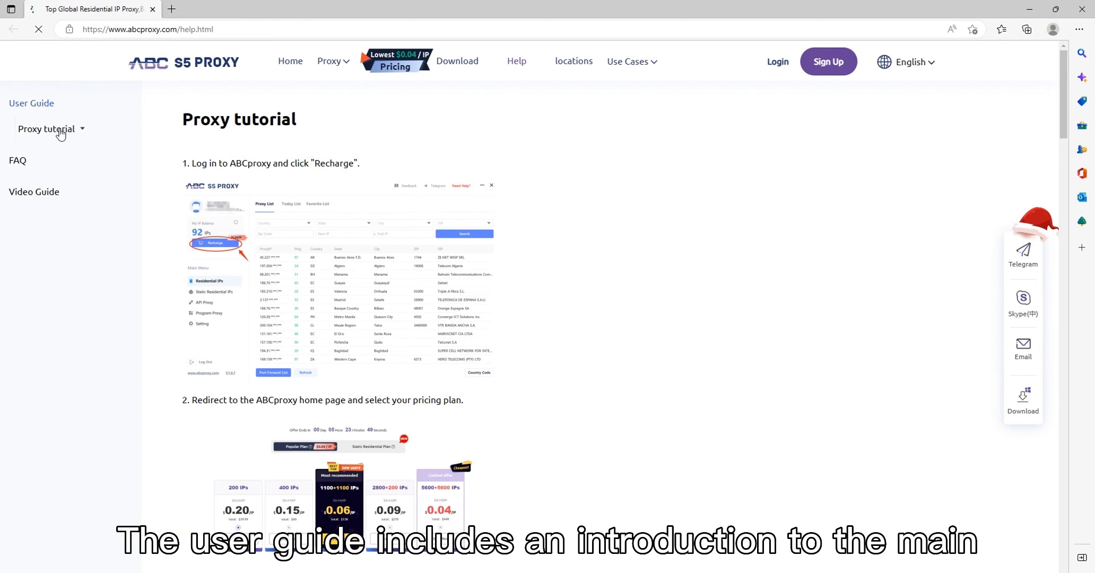
click(46, 129)
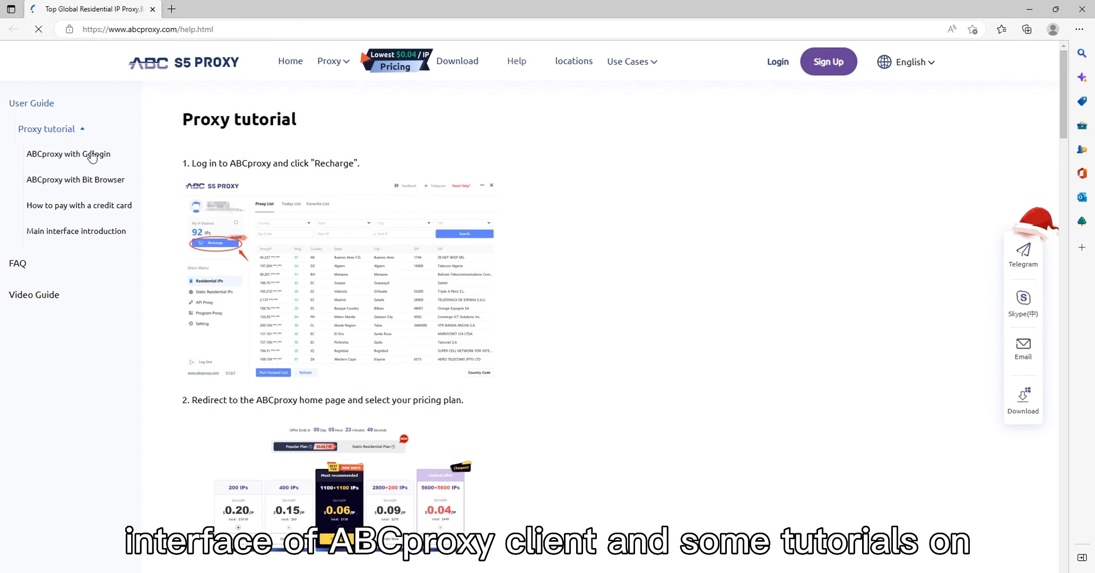
Browse the Gologin, Bit Browser, credit card payment and Main interface introduction guides.
click(68, 154)
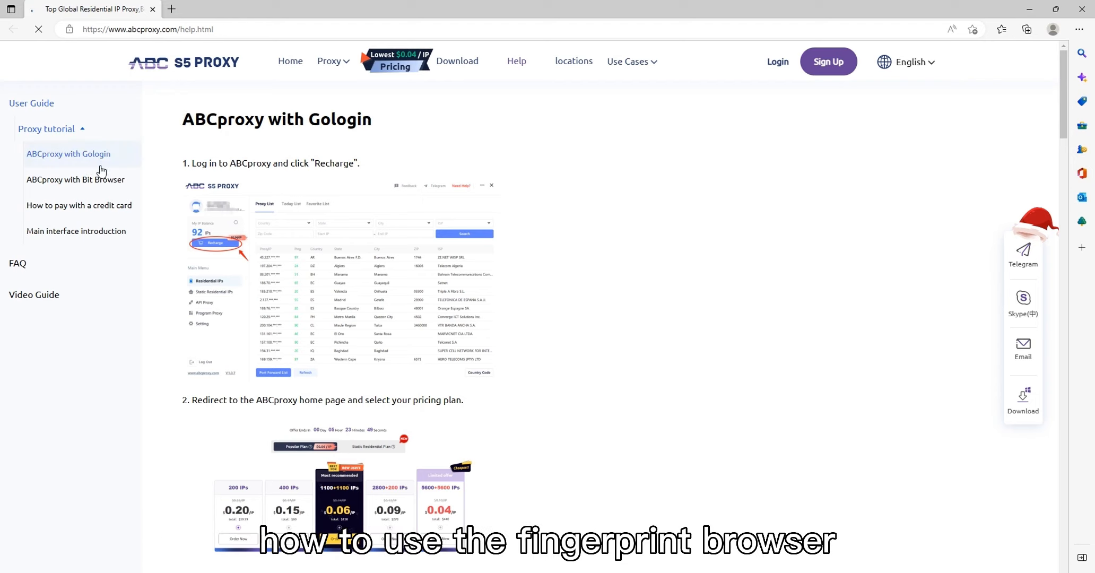
click(75, 180)
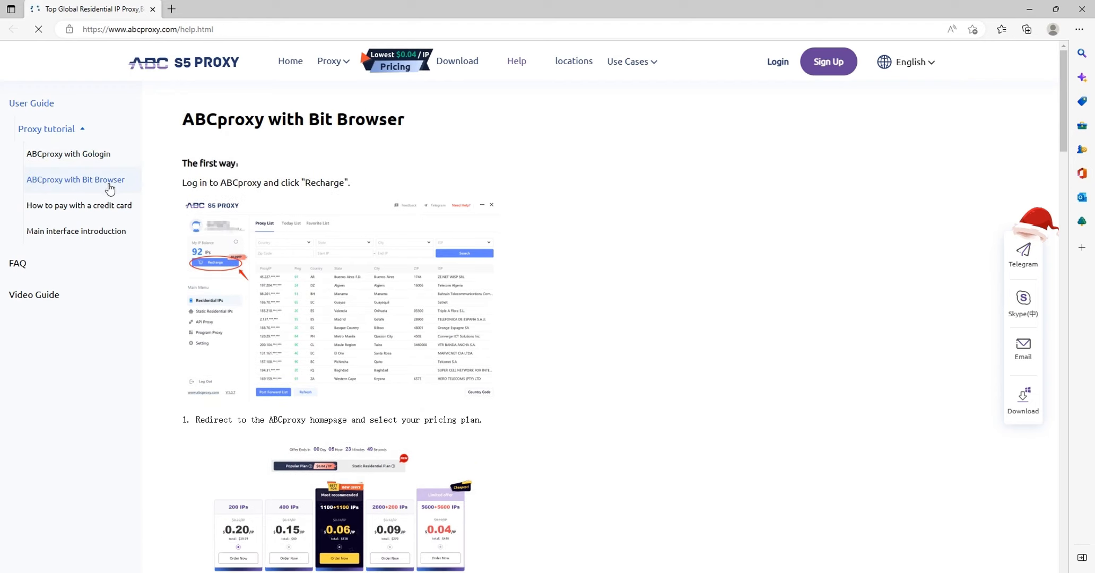
click(79, 205)
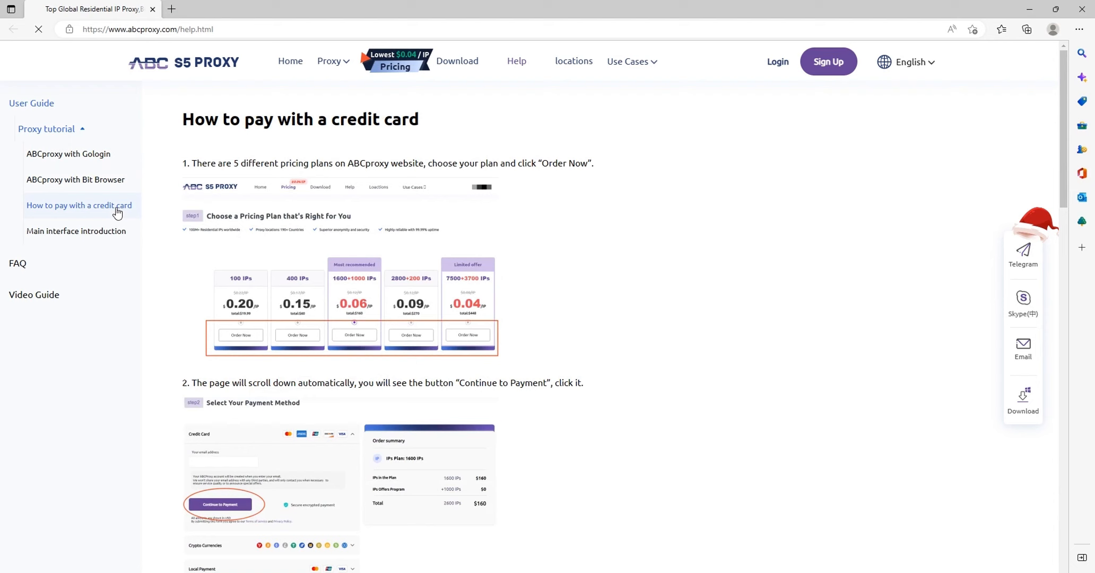
click(76, 230)
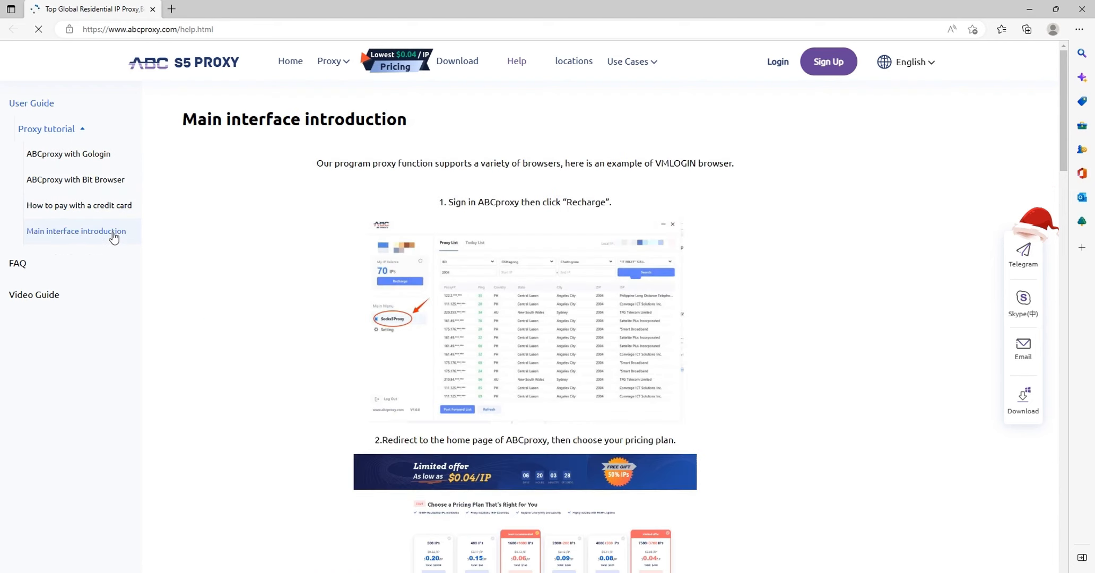
mouse_move(109, 254)
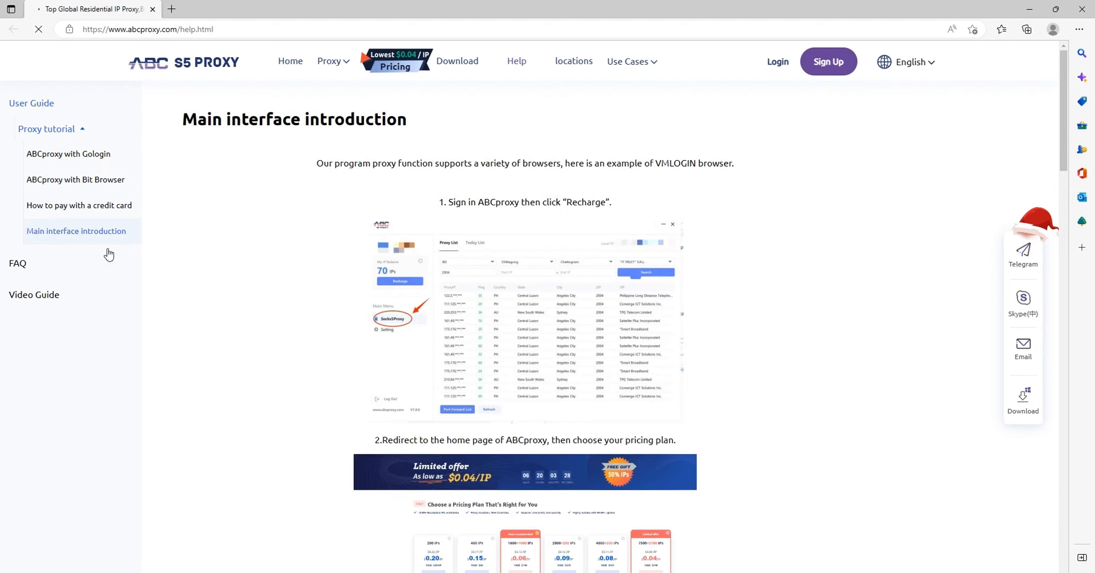
Read the FAQ's Billing & Payment Questions, then scroll through the Most Popular Questions.
click(17, 263)
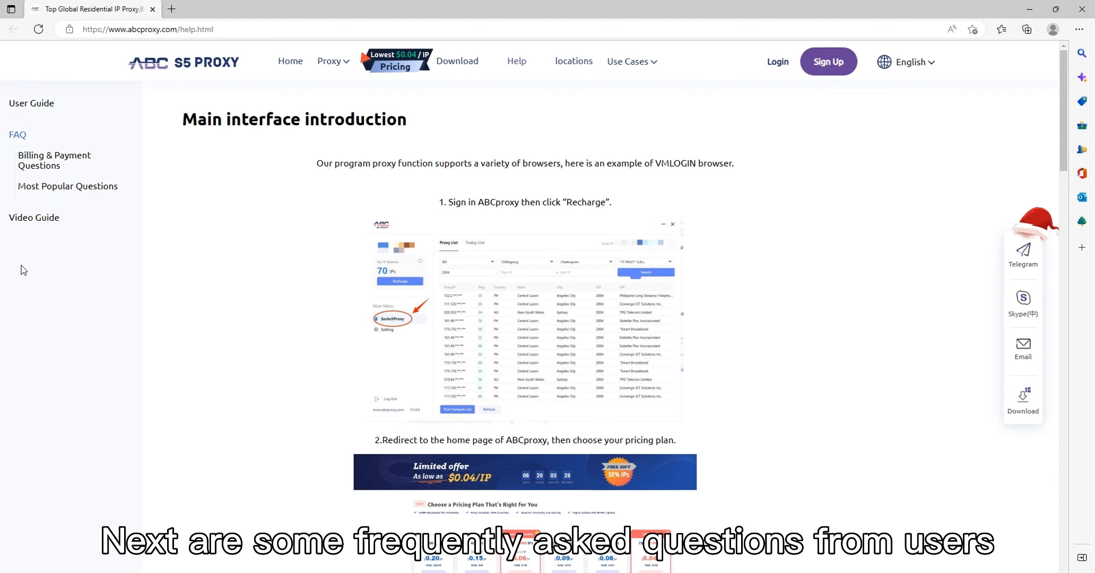
click(54, 160)
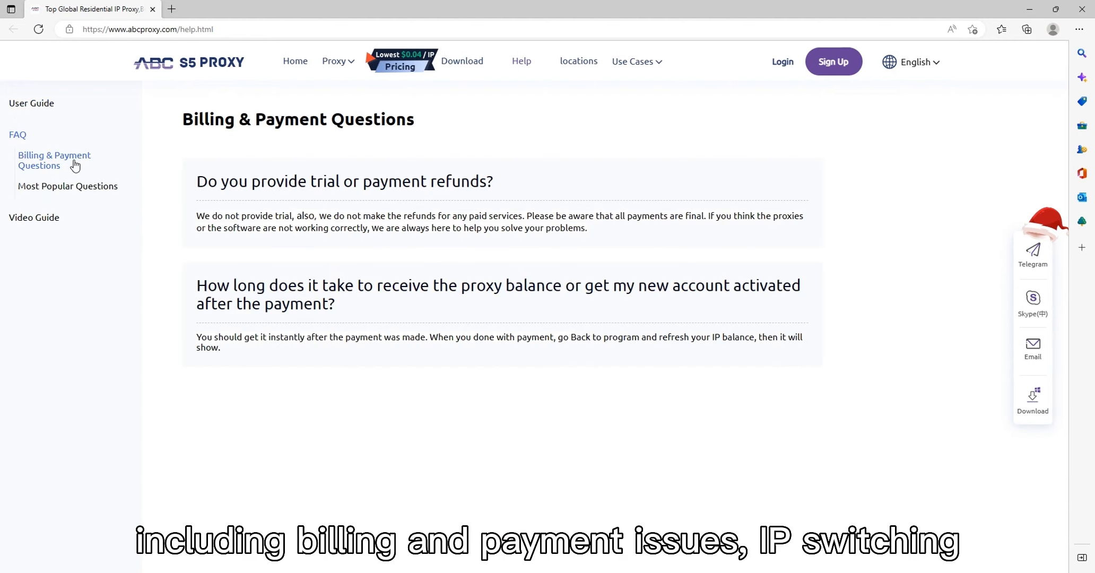
mouse_move(154, 142)
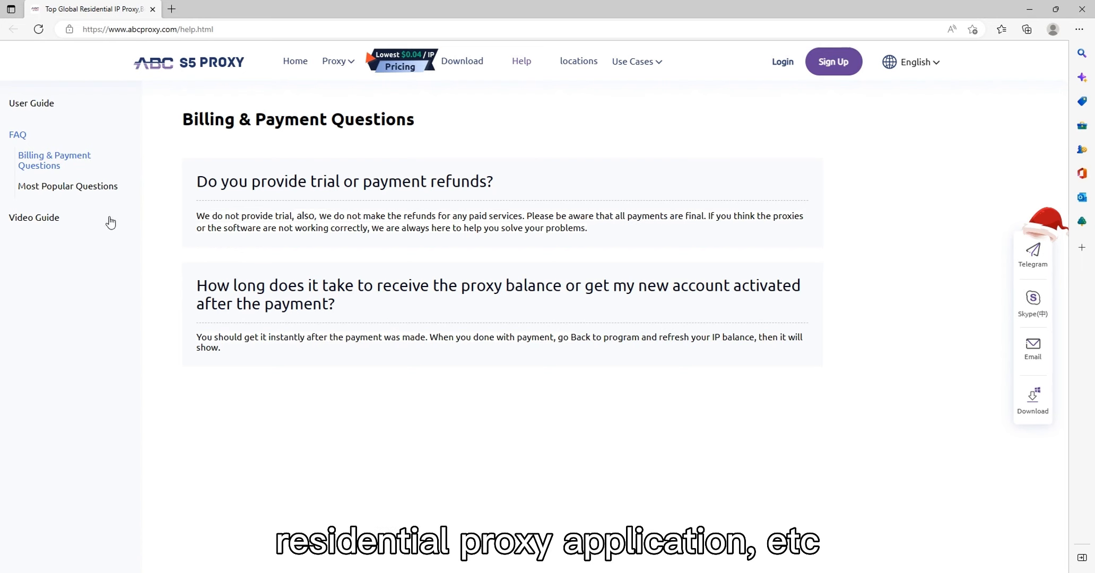
click(68, 186)
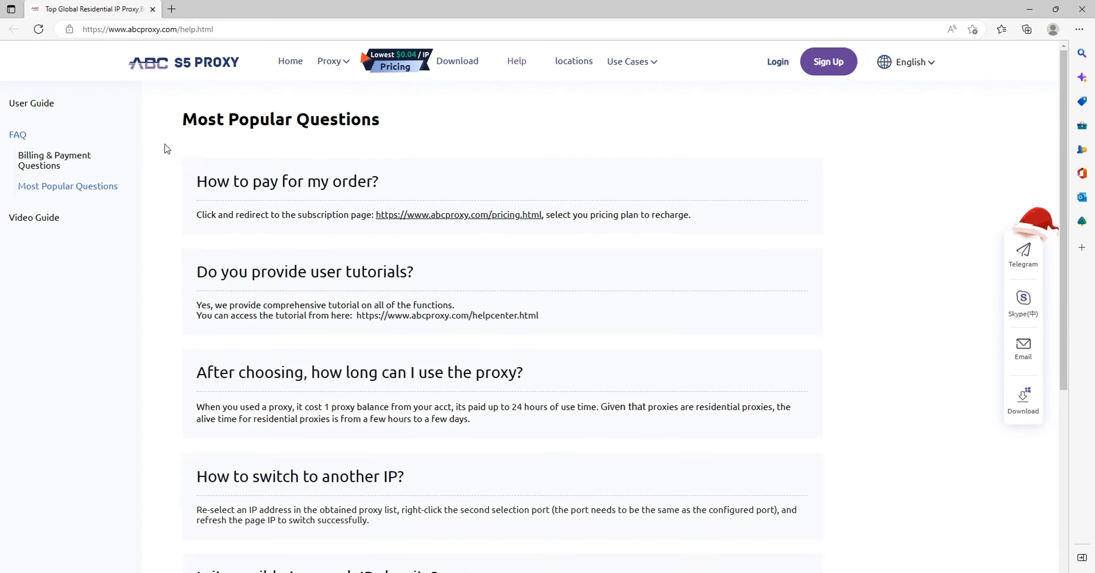
scroll(down, 3)
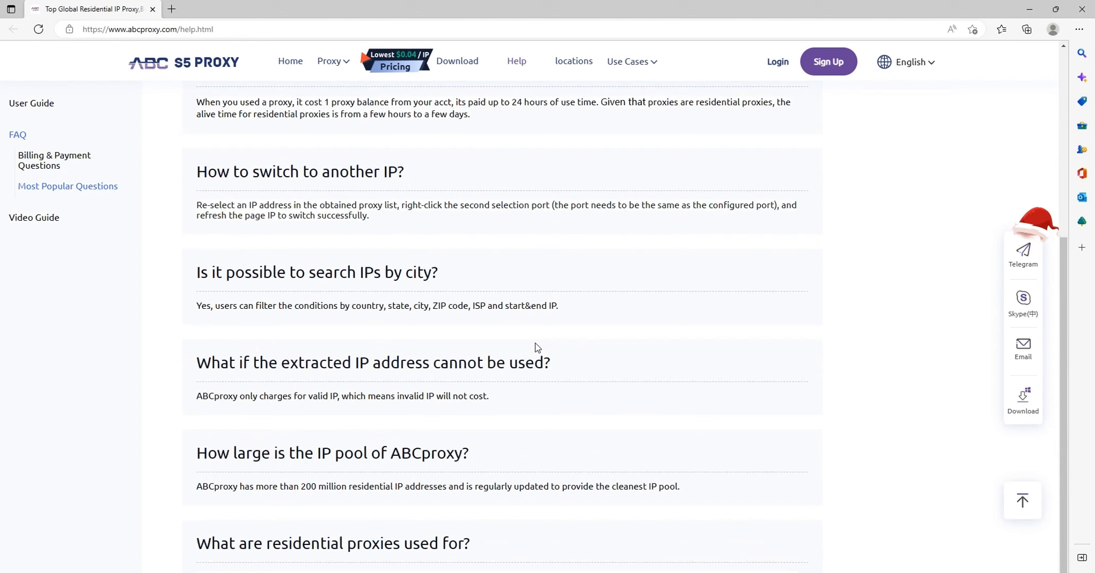
scroll(down, 3)
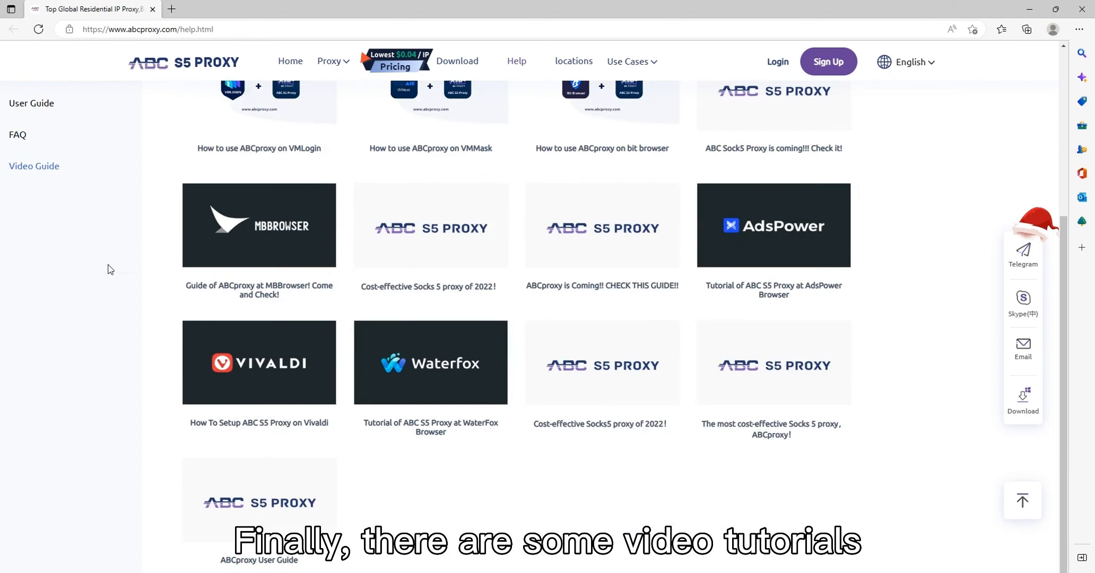
Scroll to the top of the Video Guide list of fingerprint browser tutorials.
scroll(up, 3)
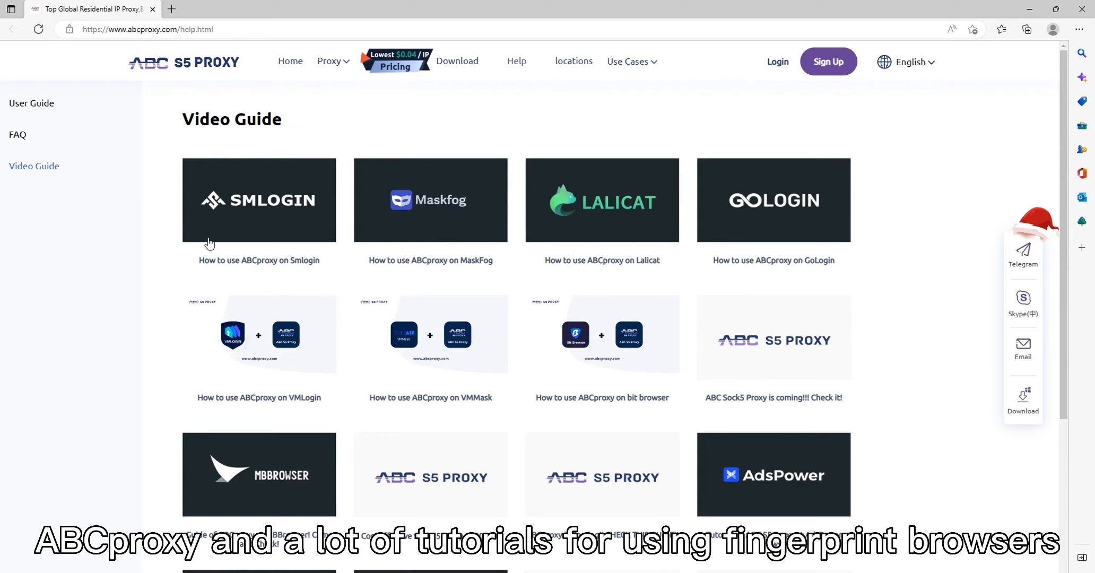
mouse_move(278, 394)
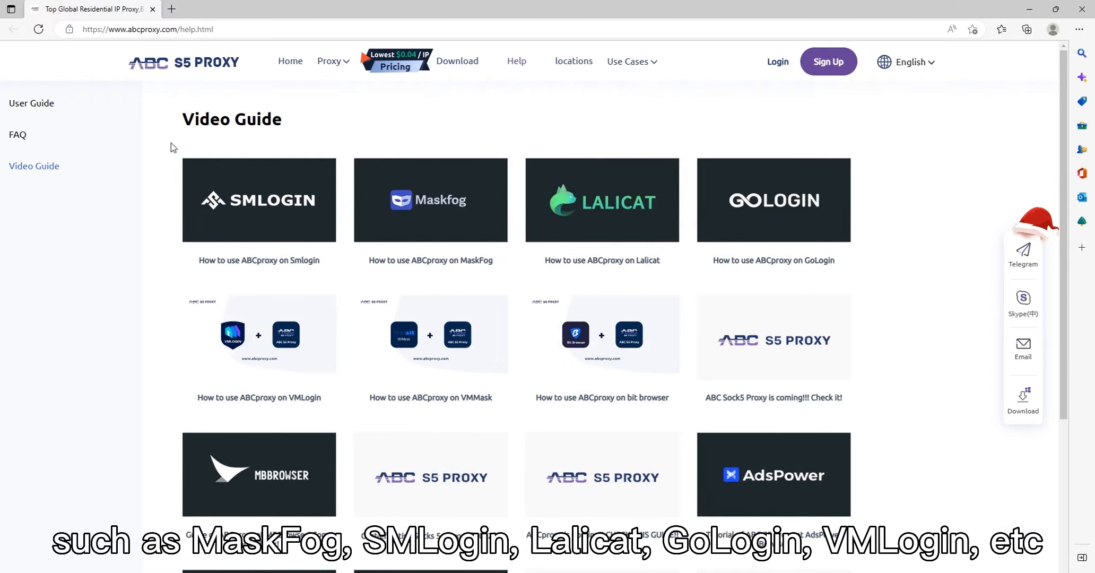
mouse_move(383, 367)
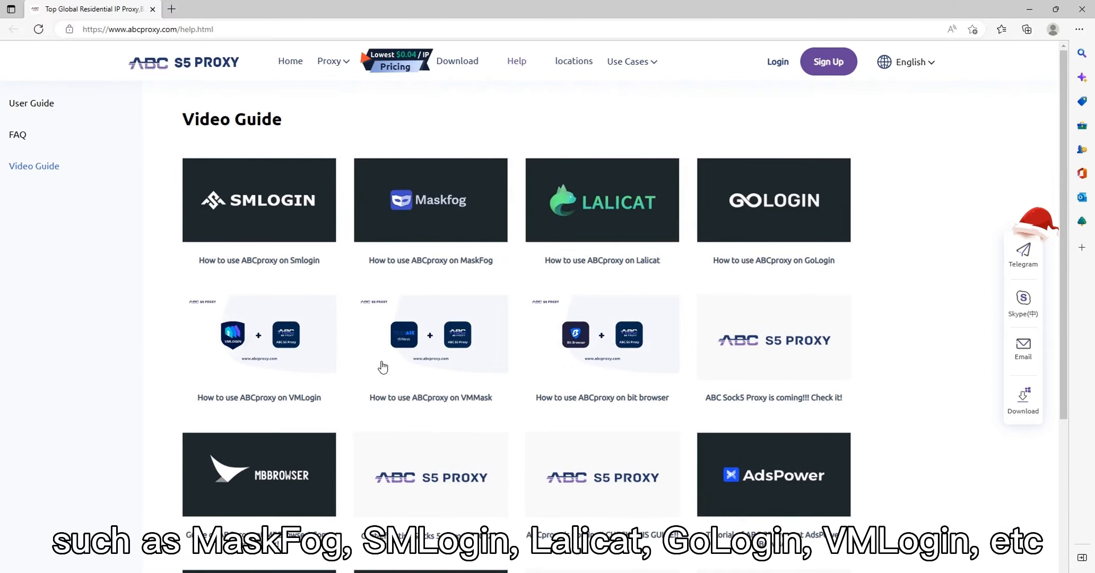